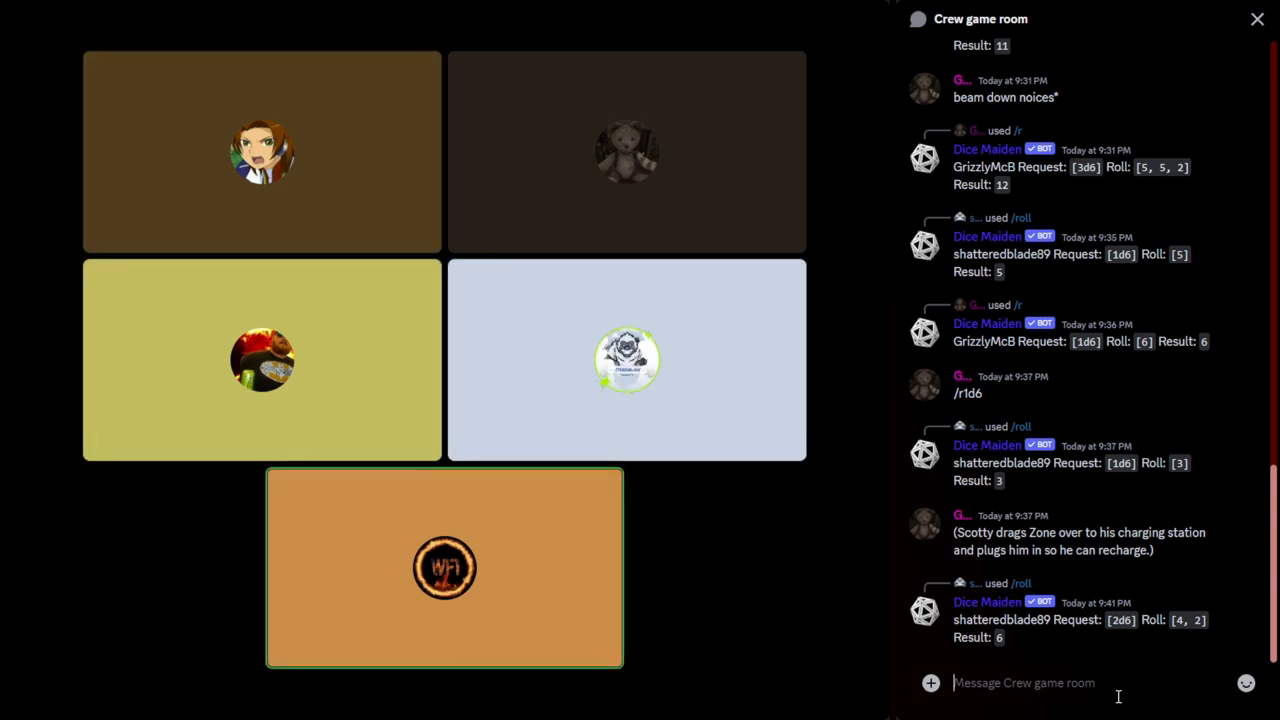
- Start the Dice Maiden /roll command in the Crew game room for a 1d6 roll
{"action": "left_click", "coordinate": [262, 150]}
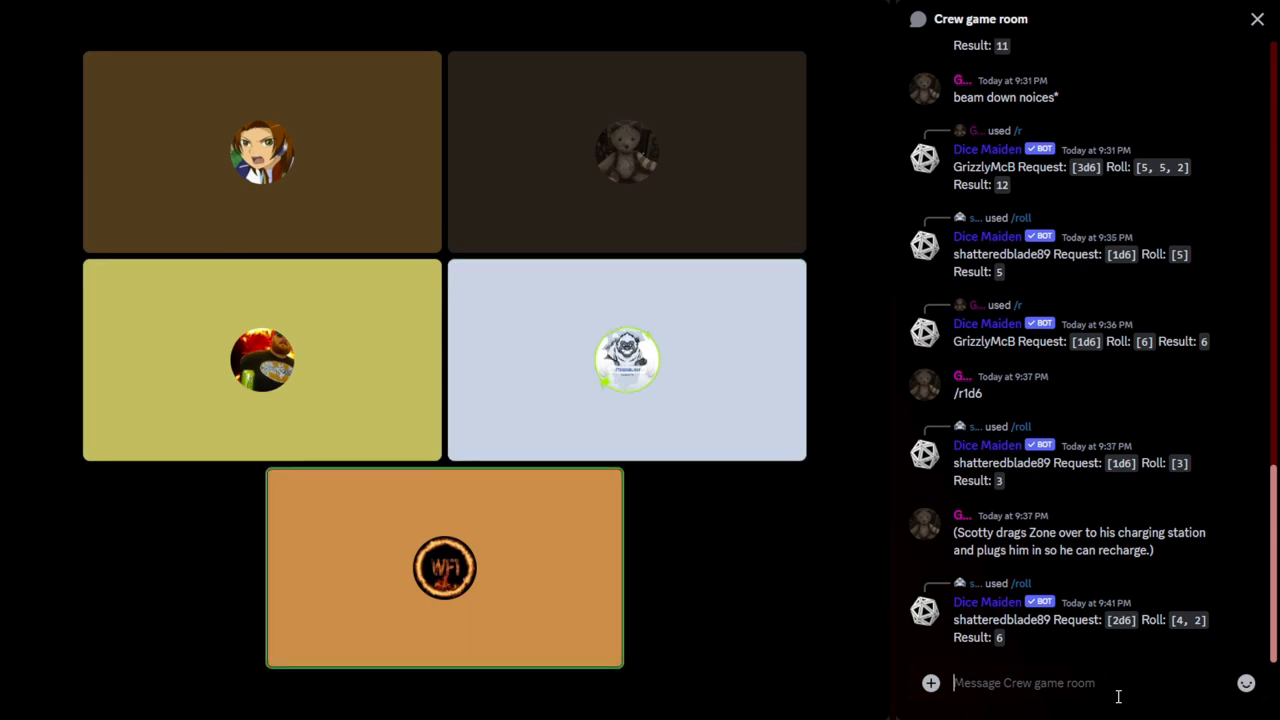
{"action": "type", "text": "/"}
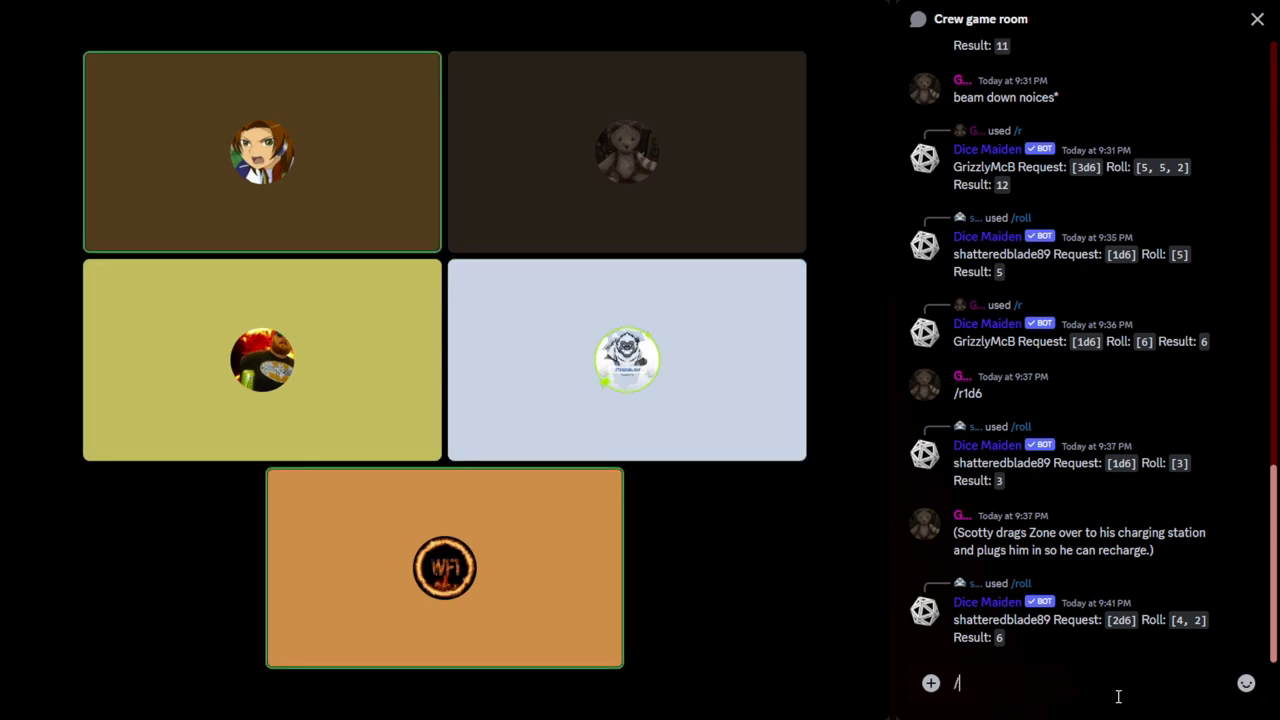
{"action": "type", "text": "ro"}
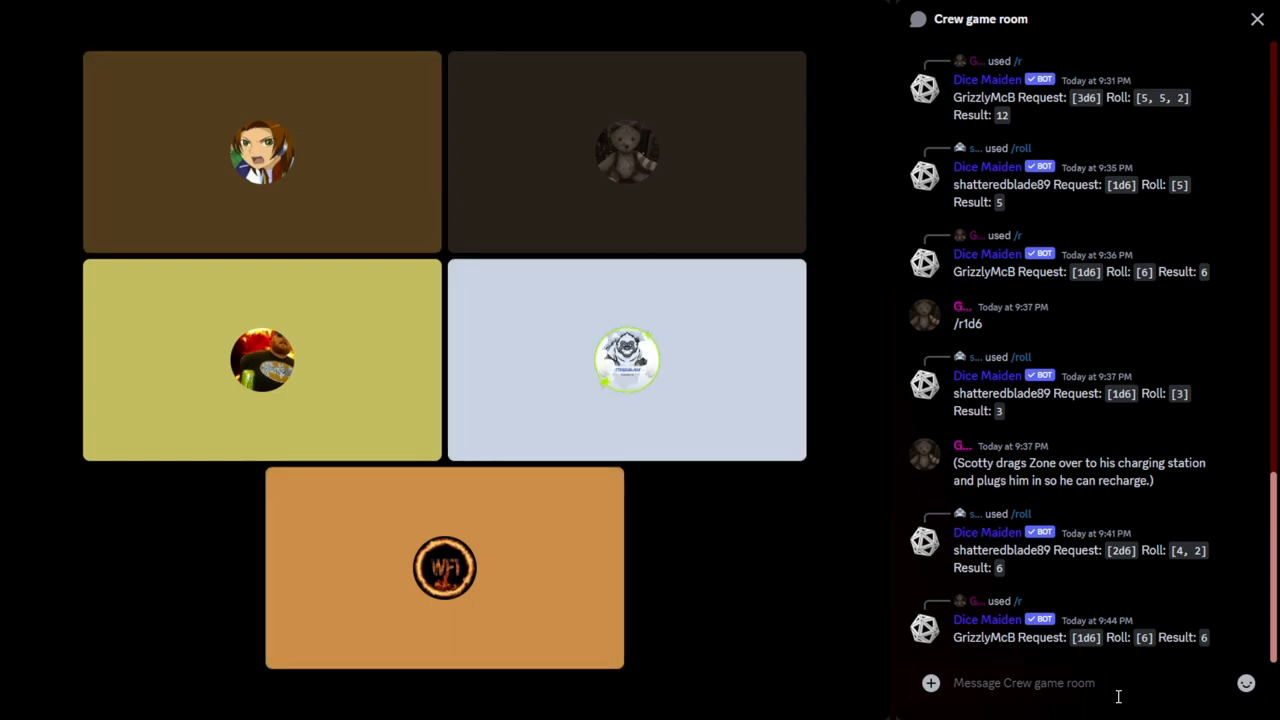
{"action": "left_click", "coordinate": [262, 152]}
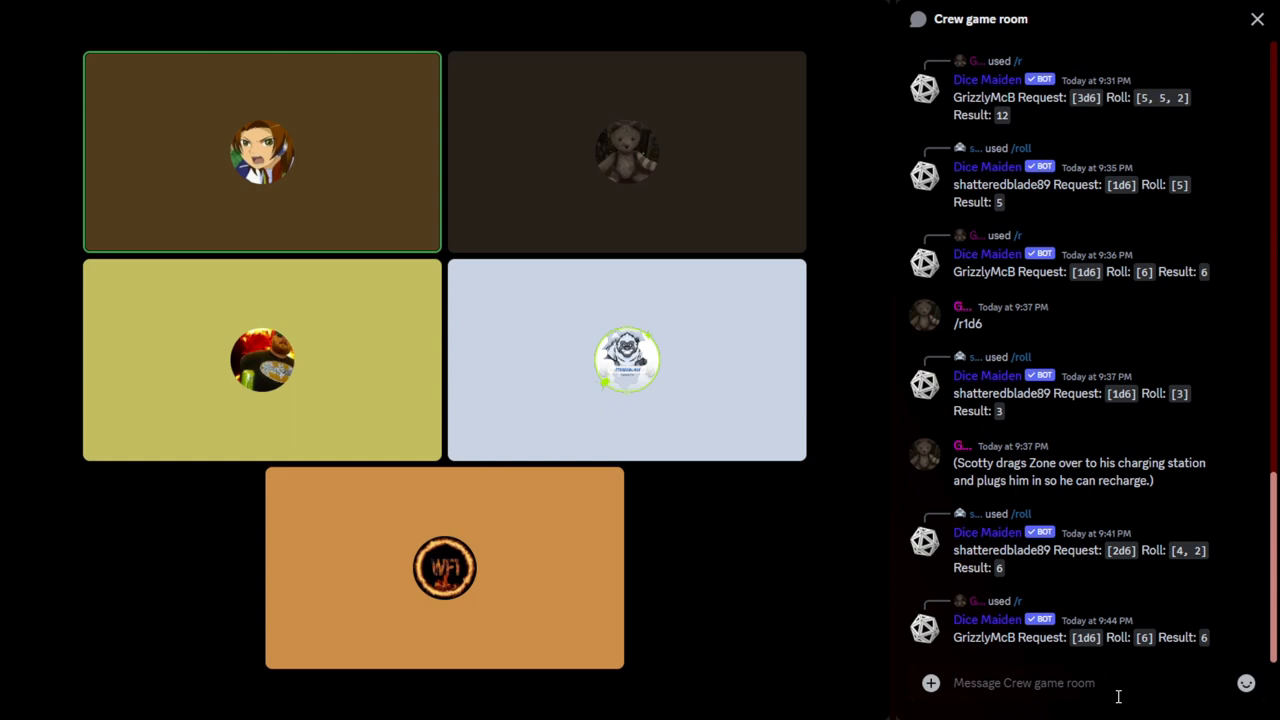
- Scroll the chat and roll 1d6 then 2d6 with Dice Maiden, getting 1 and 8
{"action": "scroll", "scroll_direction": "down", "scroll_amount": 3}
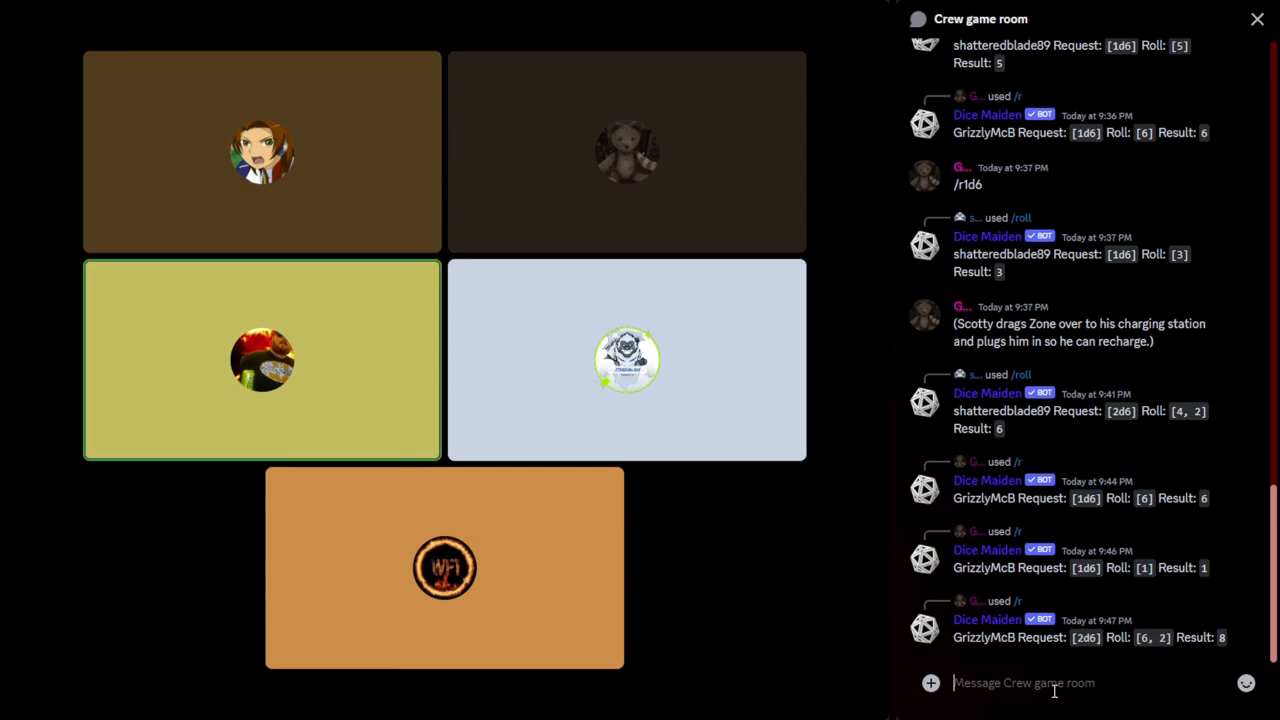
{"action": "left_click", "coordinate": [262, 152]}
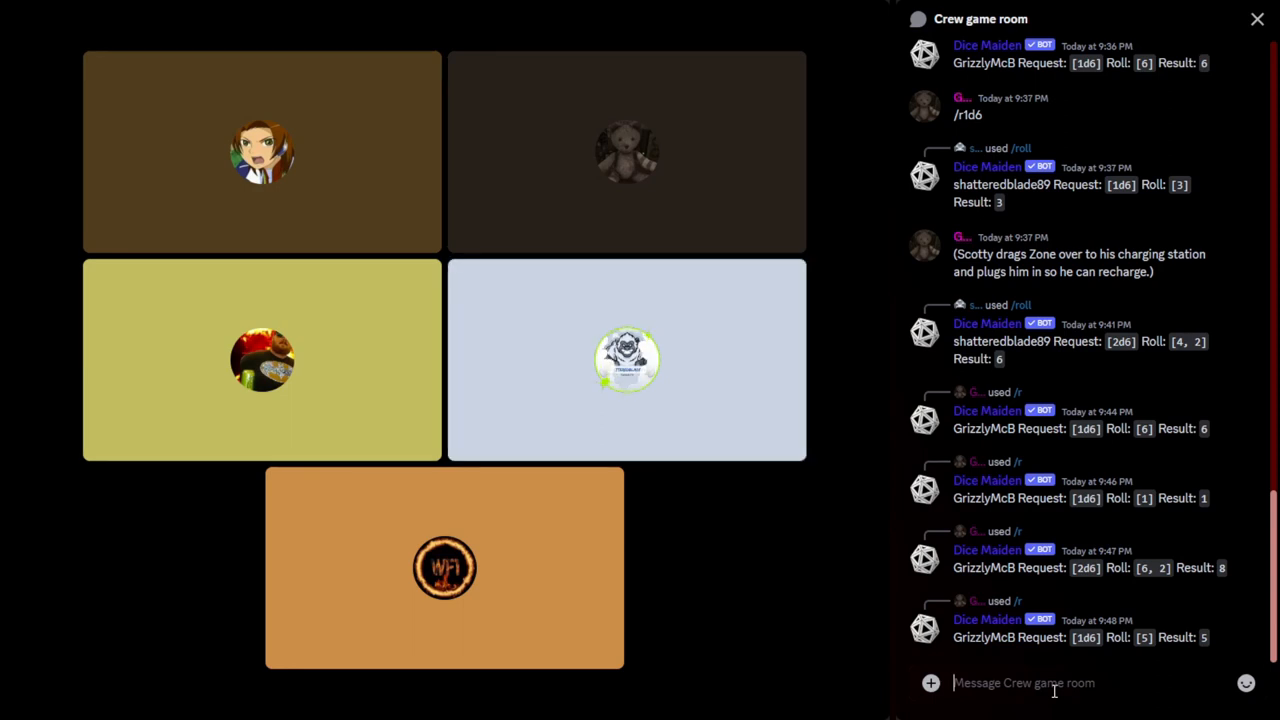
{"action": "left_click", "coordinate": [262, 152]}
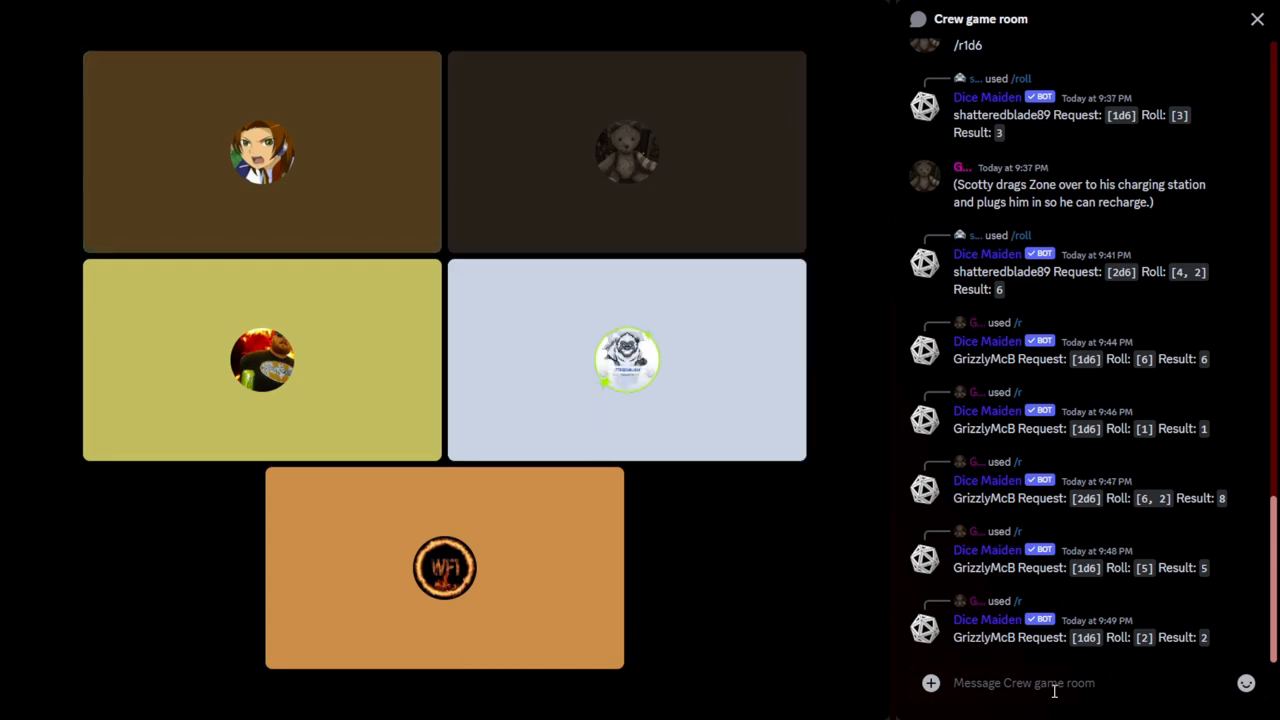
{"action": "left_click", "coordinate": [262, 152]}
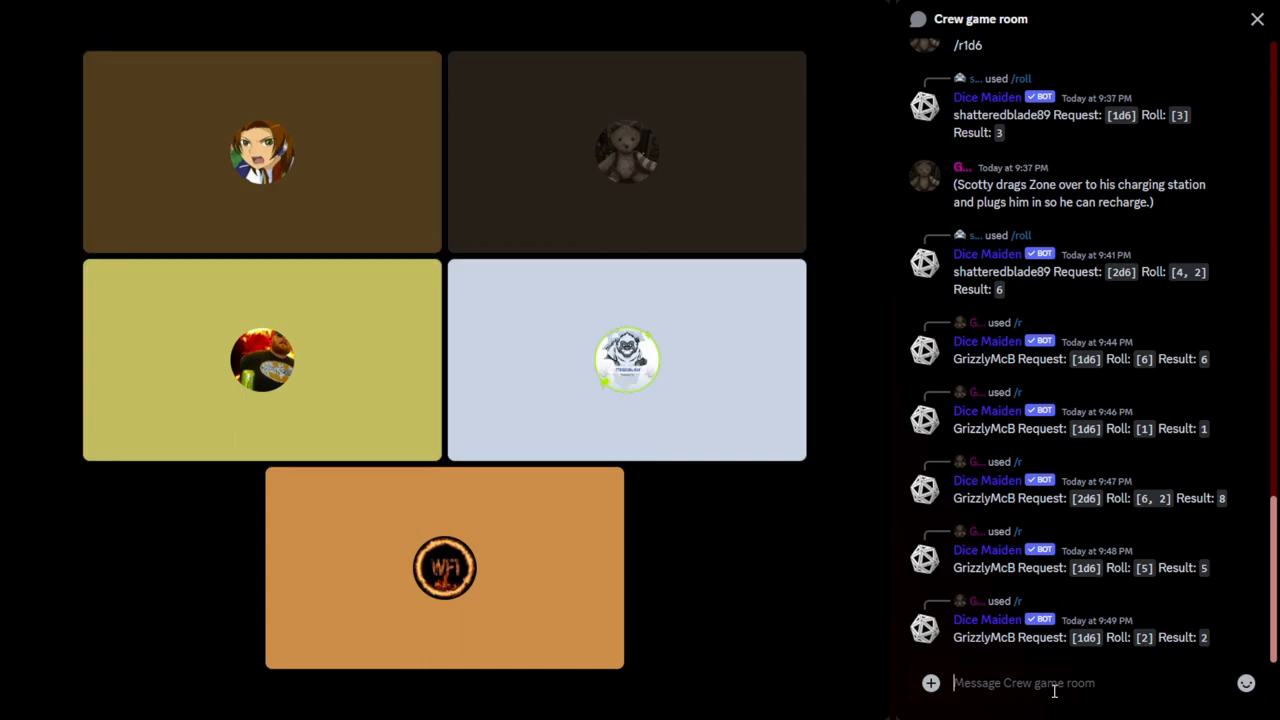
- Roll /r 1d6 with Dice Maiden so a result of 2 posts to the game room
{"action": "left_click", "coordinate": [262, 152]}
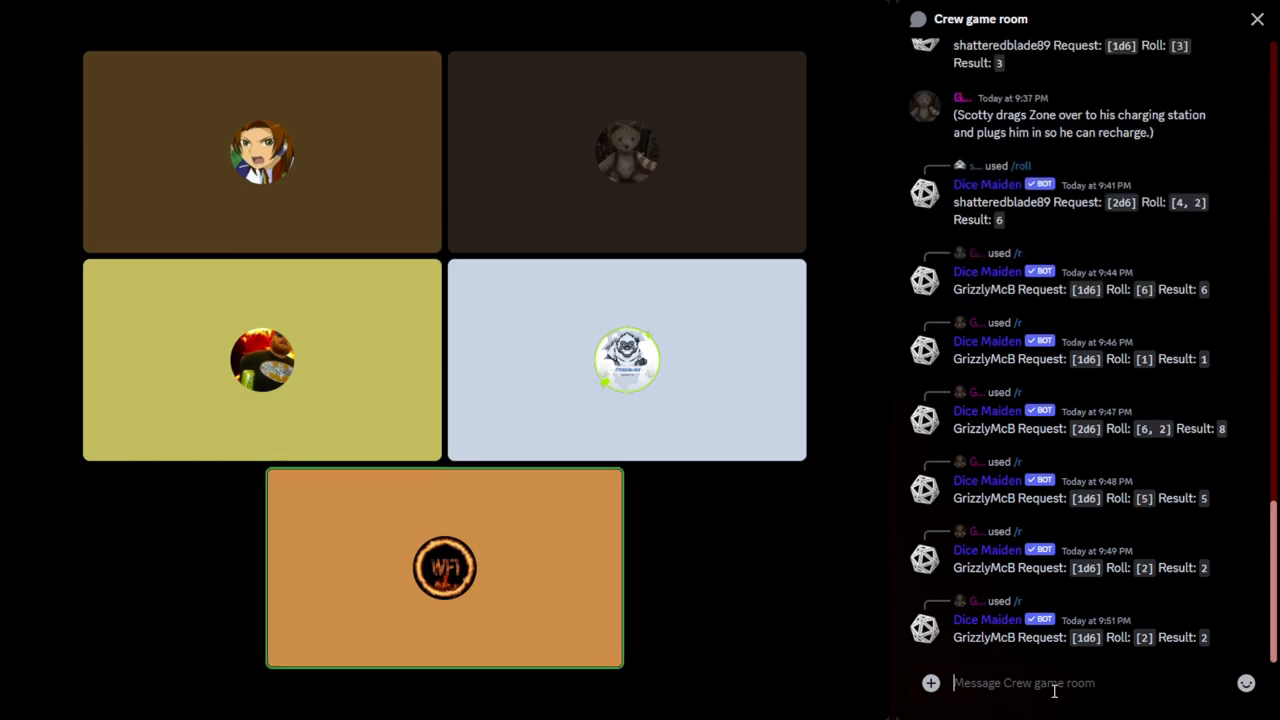
{"action": "left_click", "coordinate": [626, 152]}
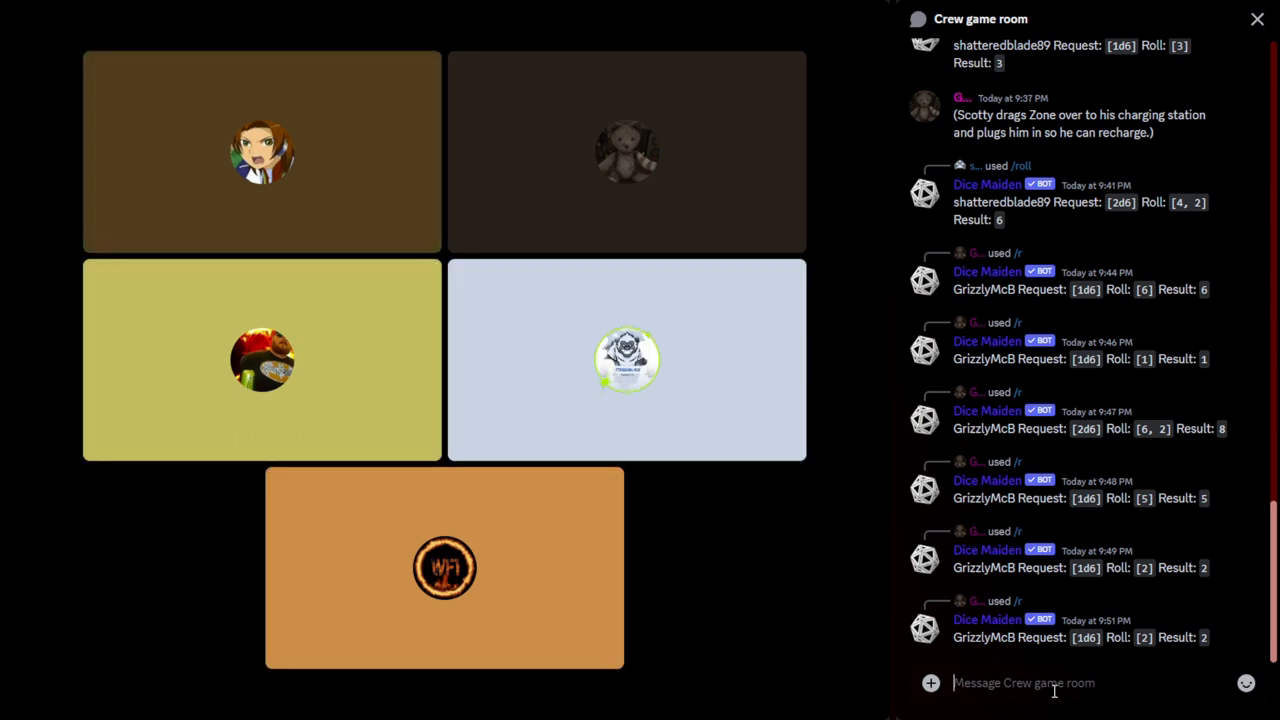
{"action": "left_click", "coordinate": [262, 152]}
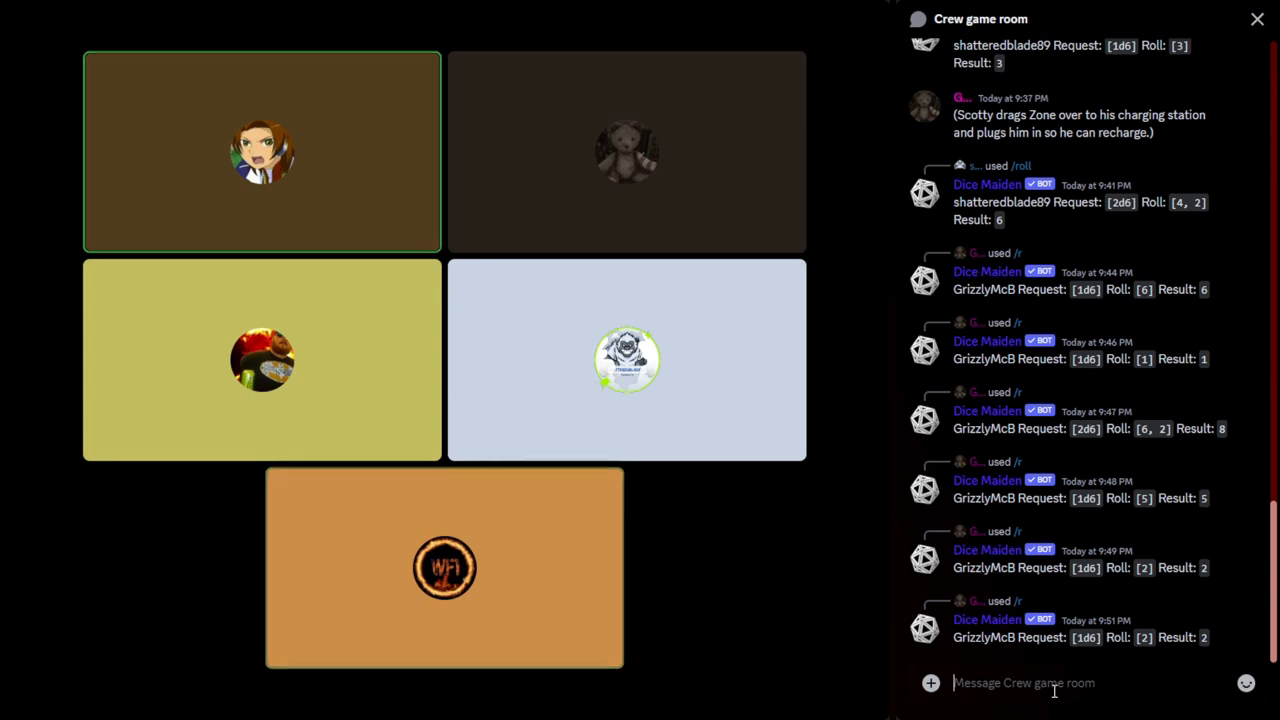
{"action": "left_click", "coordinate": [444, 568]}
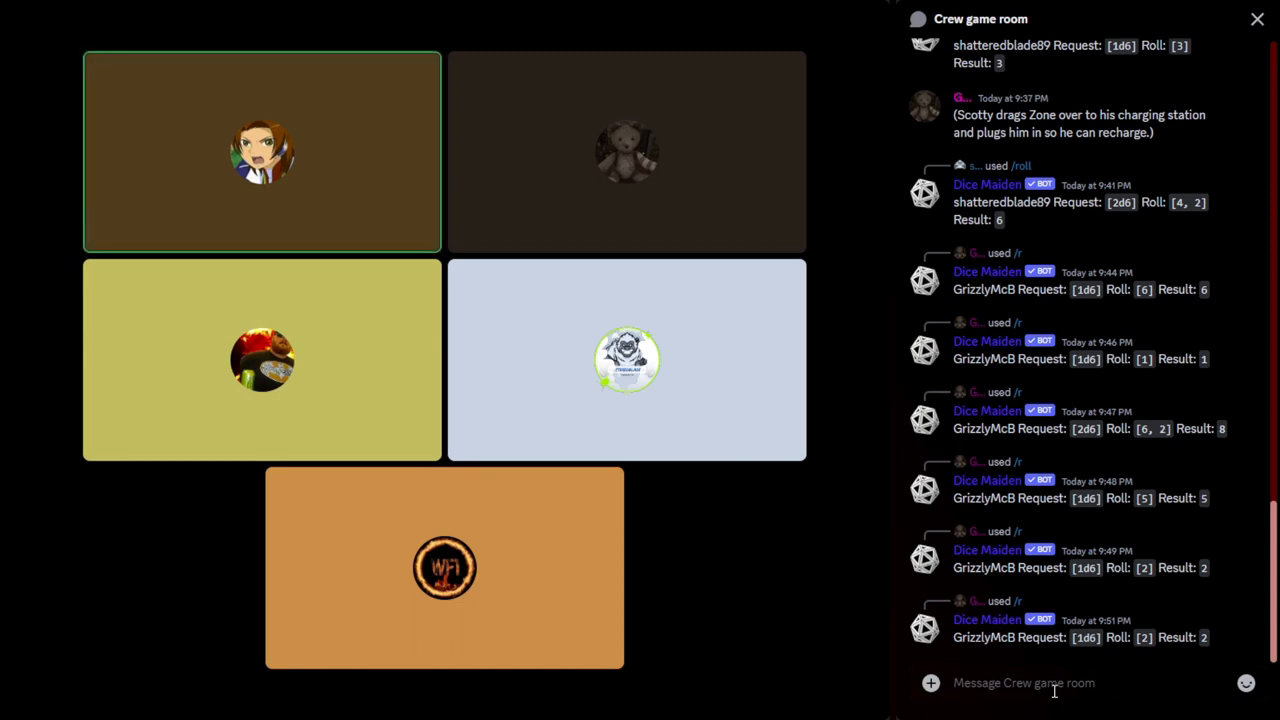
{"action": "left_click", "coordinate": [628, 150]}
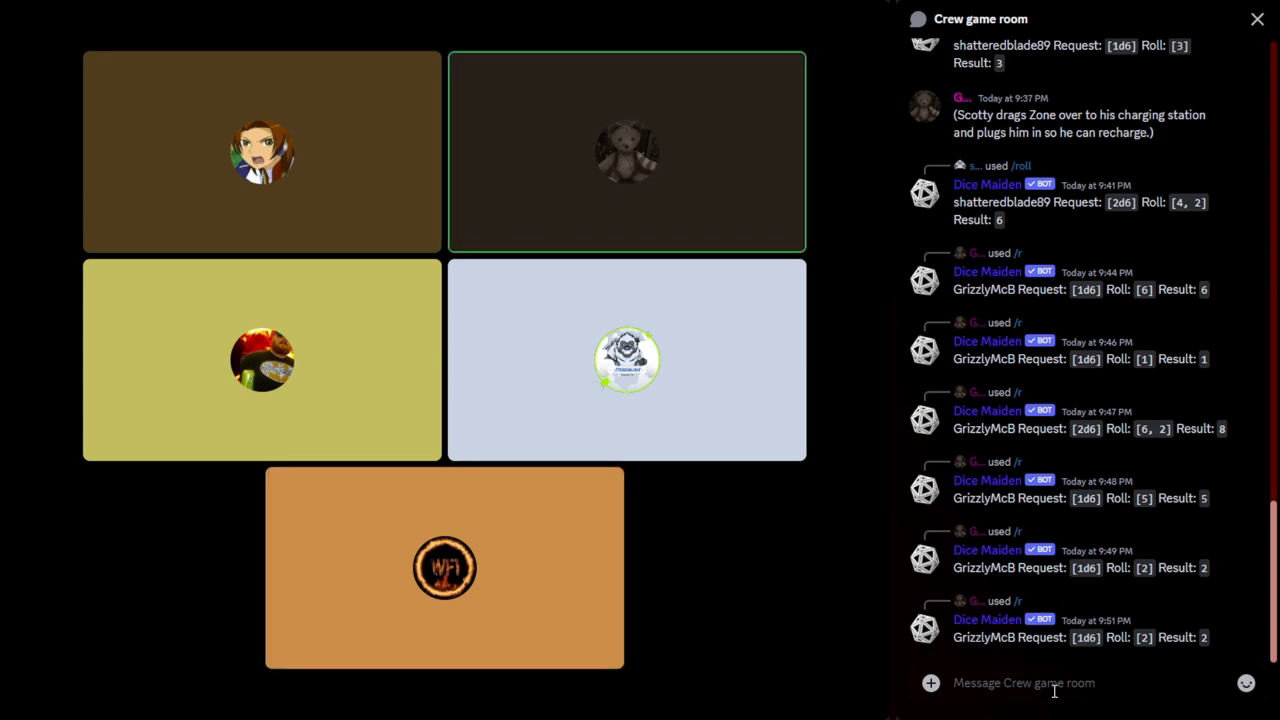